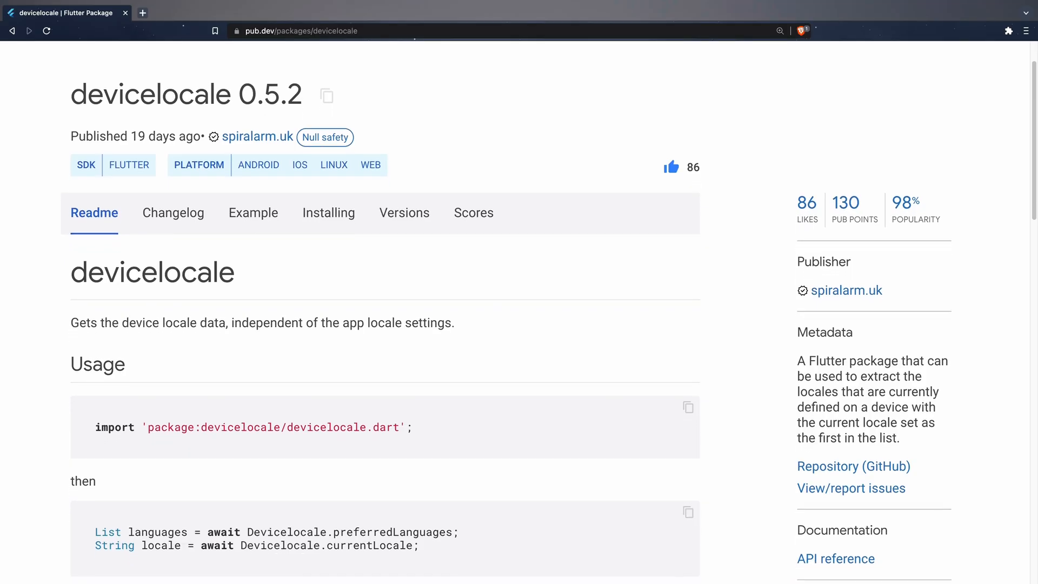
scroll(down, 3)
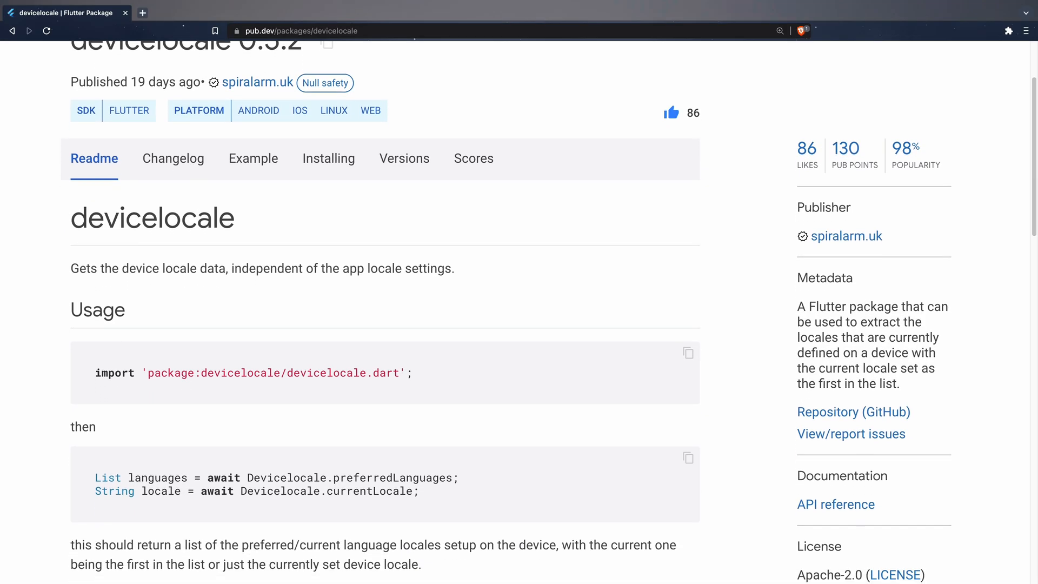
scroll(down, 3)
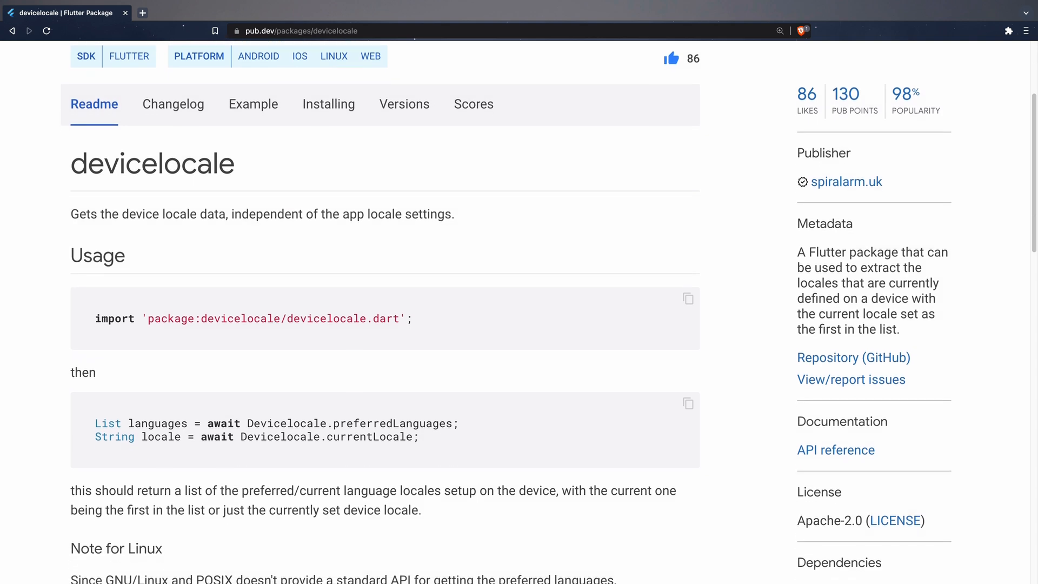